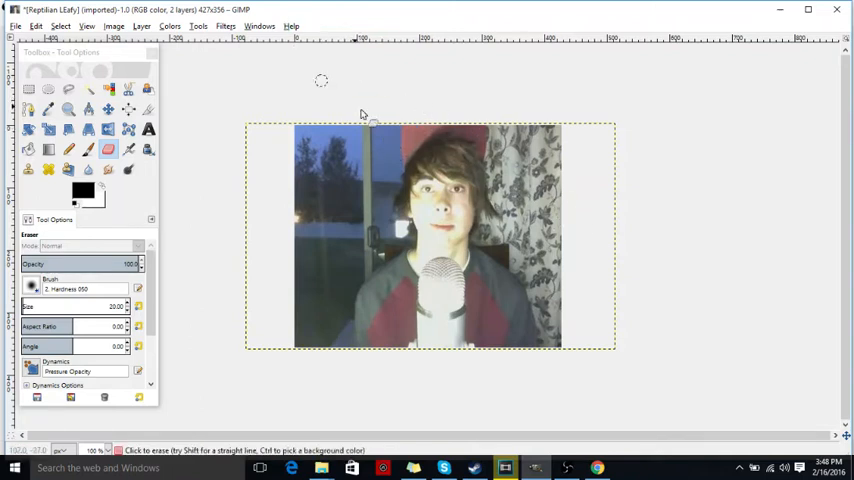
pyautogui.moveTo(348, 92)
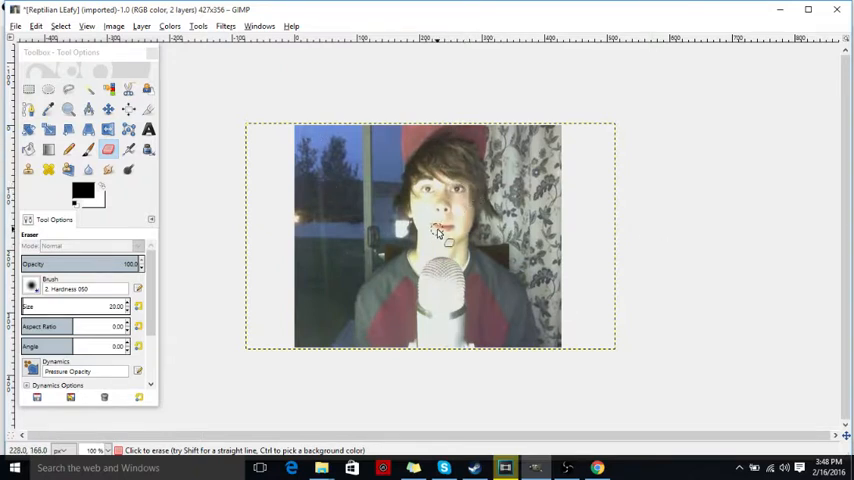
pyautogui.moveTo(420, 180)
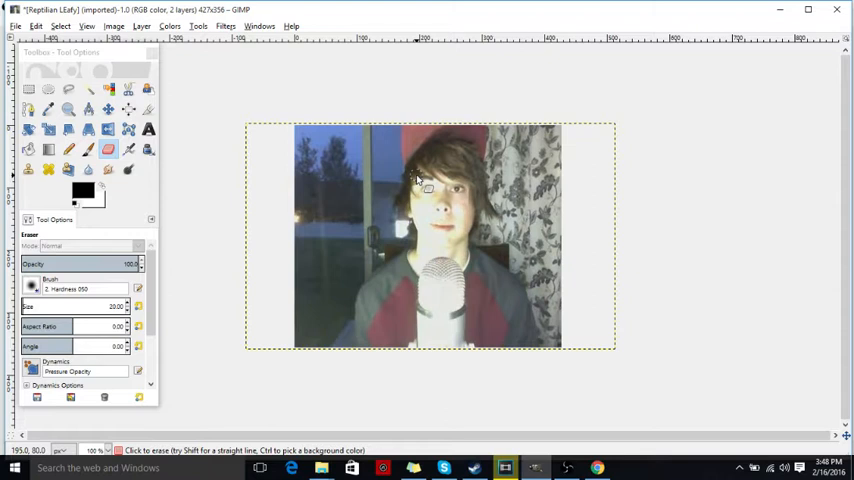
pyautogui.moveTo(444, 178)
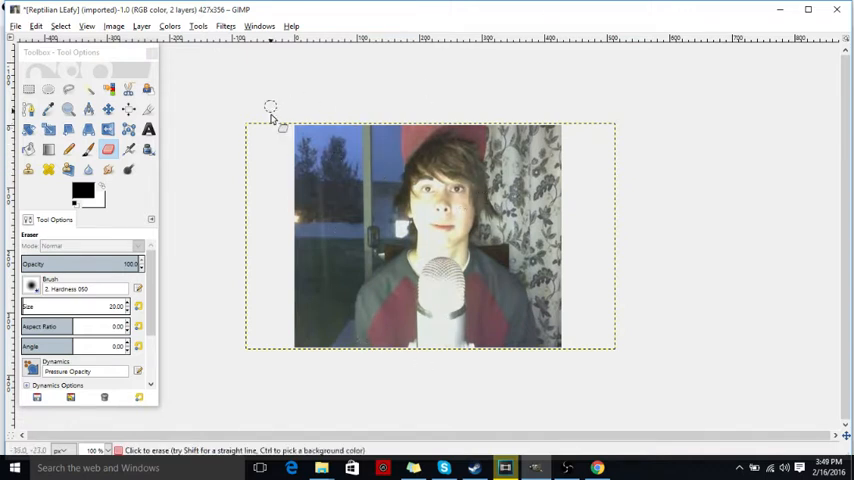
pyautogui.moveTo(316, 156)
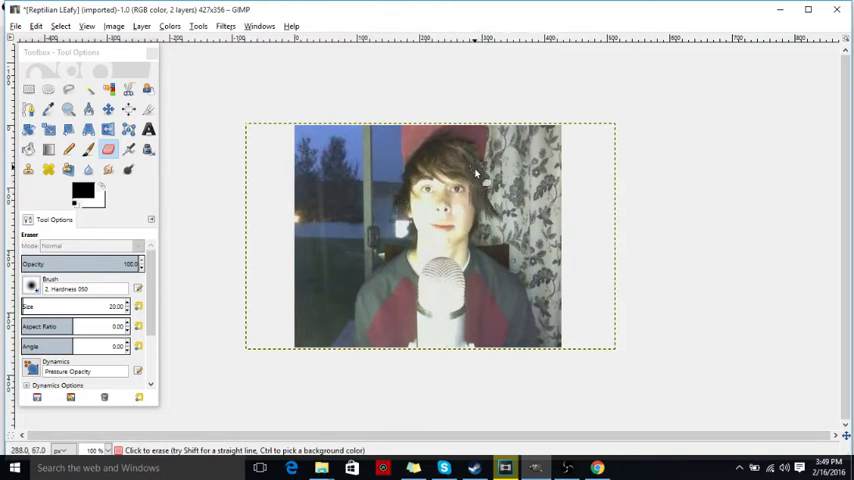
pyautogui.moveTo(616, 90)
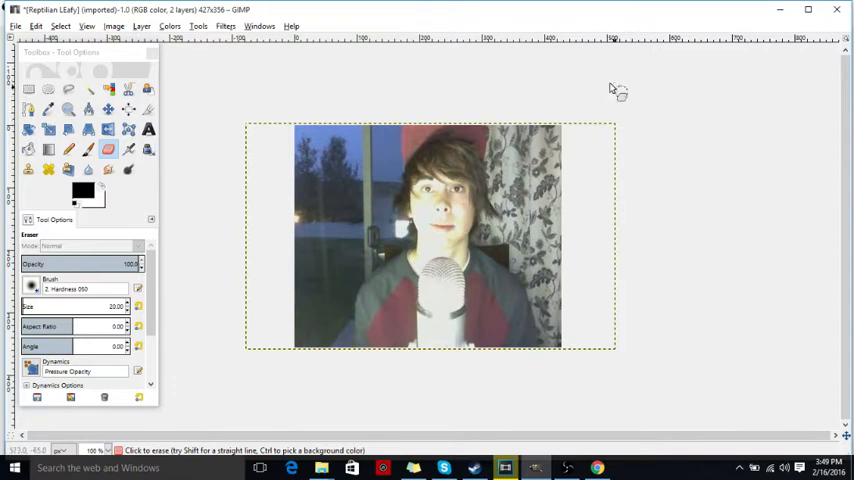
pyautogui.moveTo(558, 56)
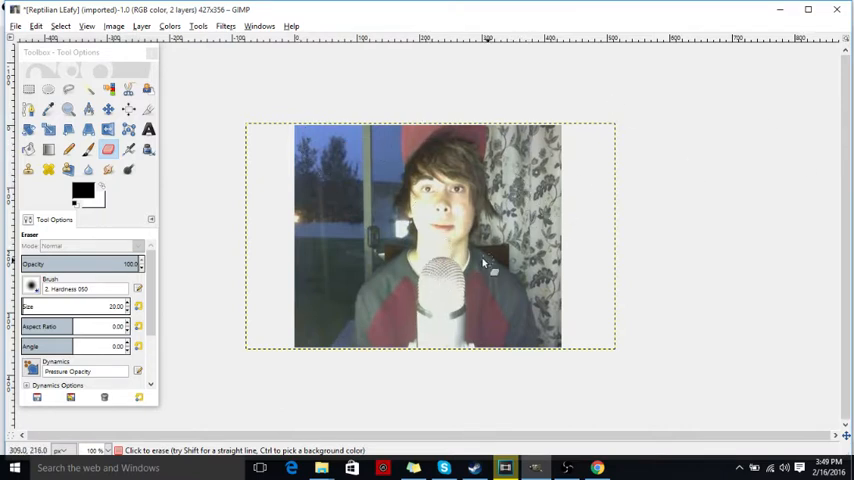
pyautogui.moveTo(372, 120)
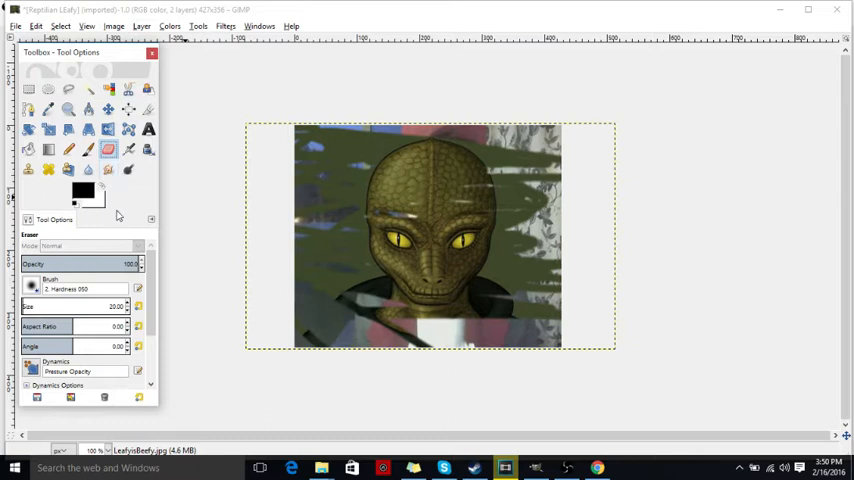
pyautogui.moveTo(270, 276)
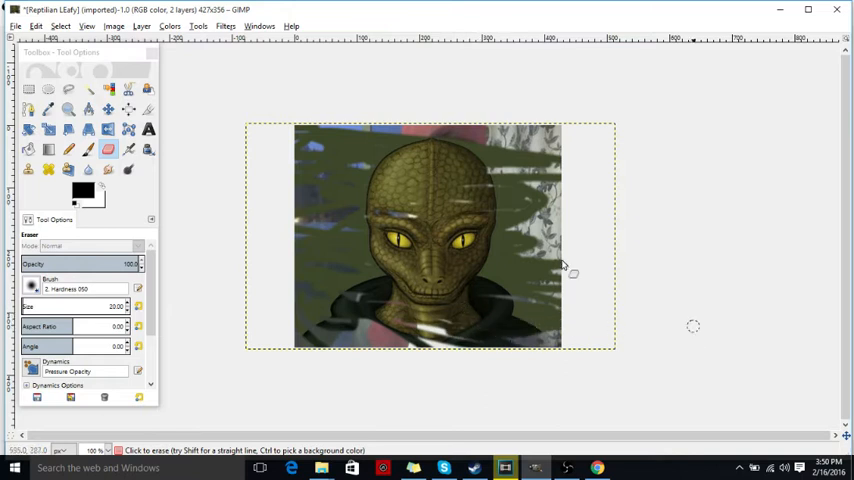
# Step: Erase the remaining patchy spots of the boy layer near the bottom so the reptile face shows cleanly
pyautogui.moveTo(564, 270); pyautogui.dragTo(500, 176)
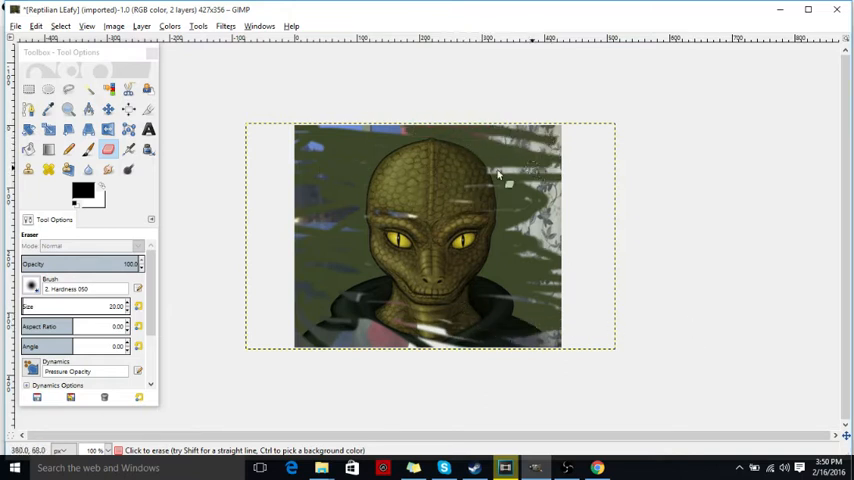
pyautogui.moveTo(296, 212)
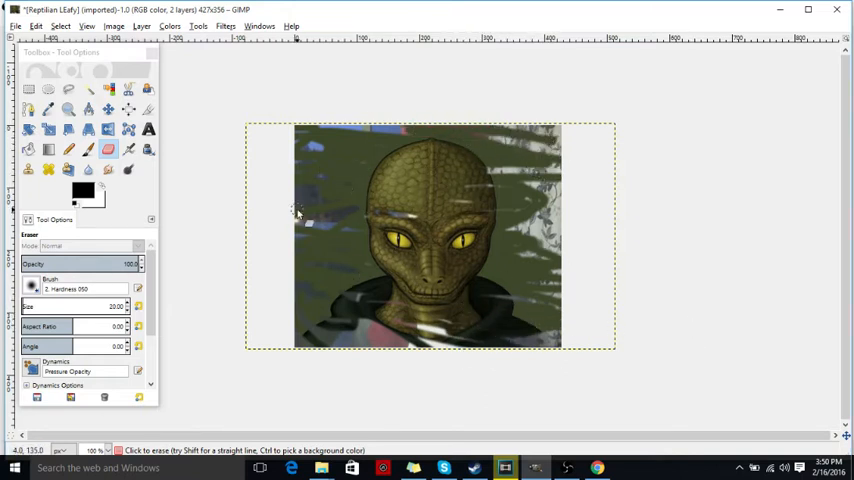
pyautogui.moveTo(348, 112)
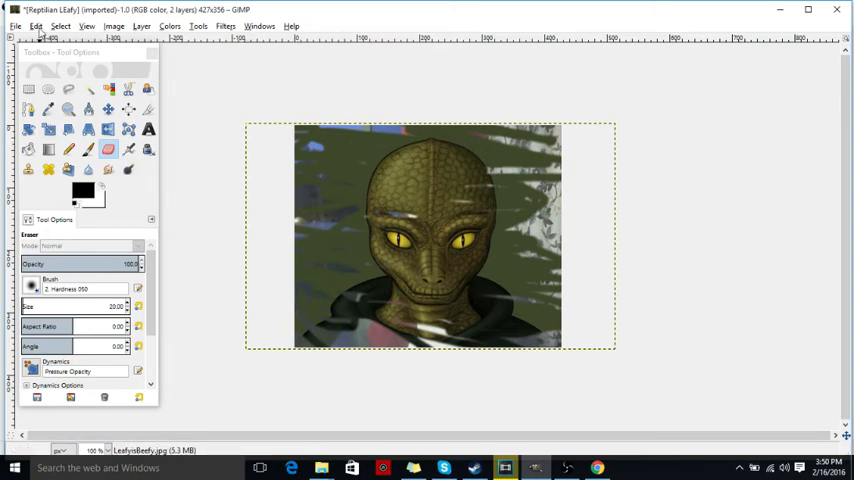
# Step: Adjust the eraser from the toolbar, letting patches of the boy's photo reappear along the top edge
pyautogui.click(36, 26)
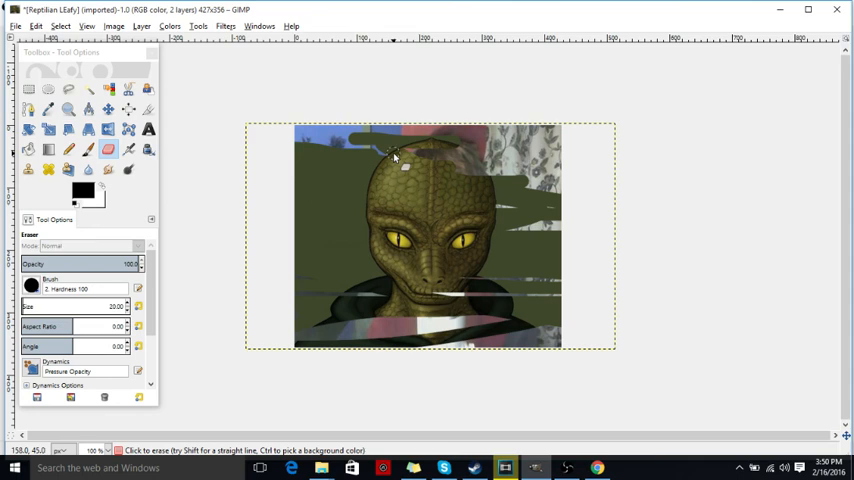
pyautogui.moveTo(424, 120)
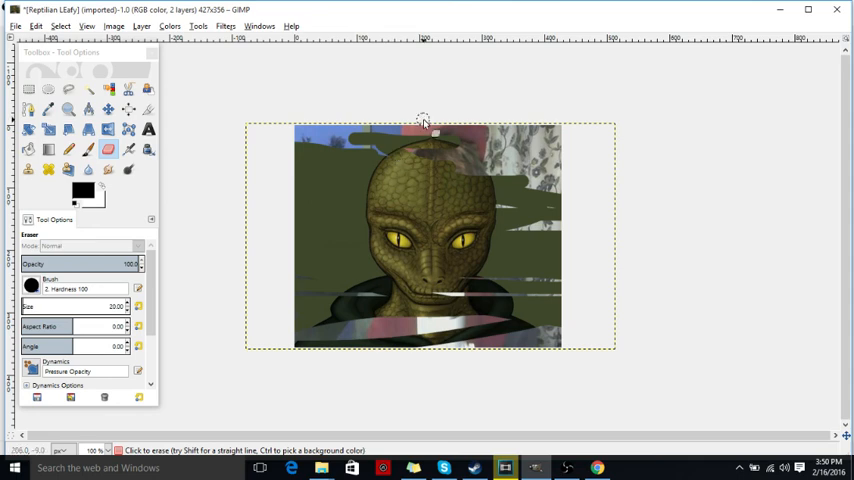